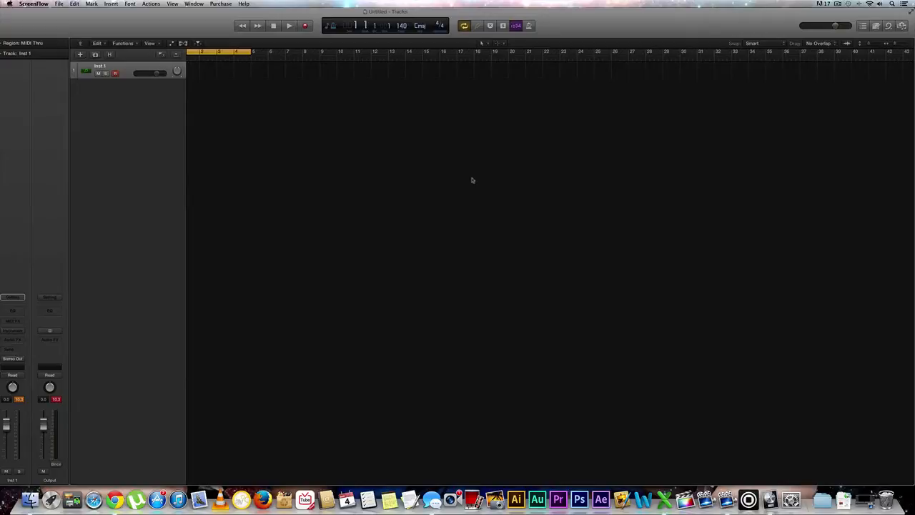
mouse_move(32, 320)
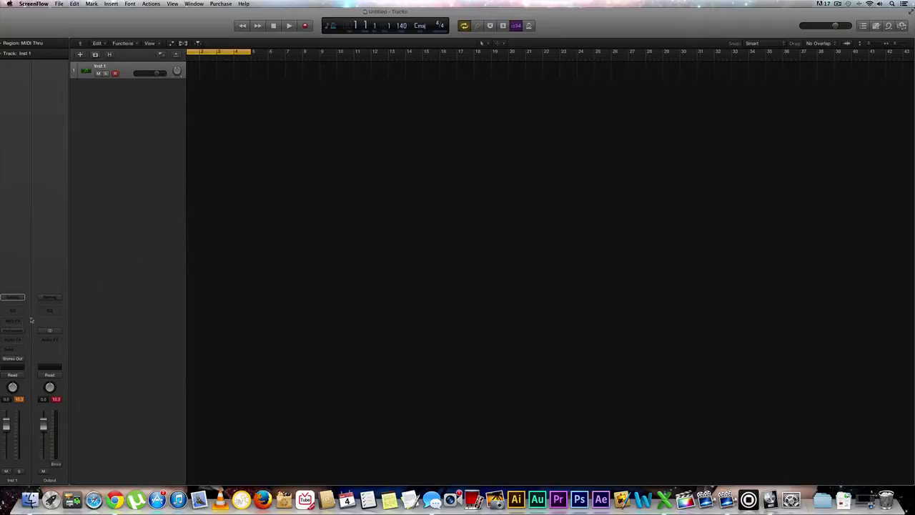
- Load a stereo ES2 on the instrument track with the Analog Saw Init tutorial patch
click(13, 320)
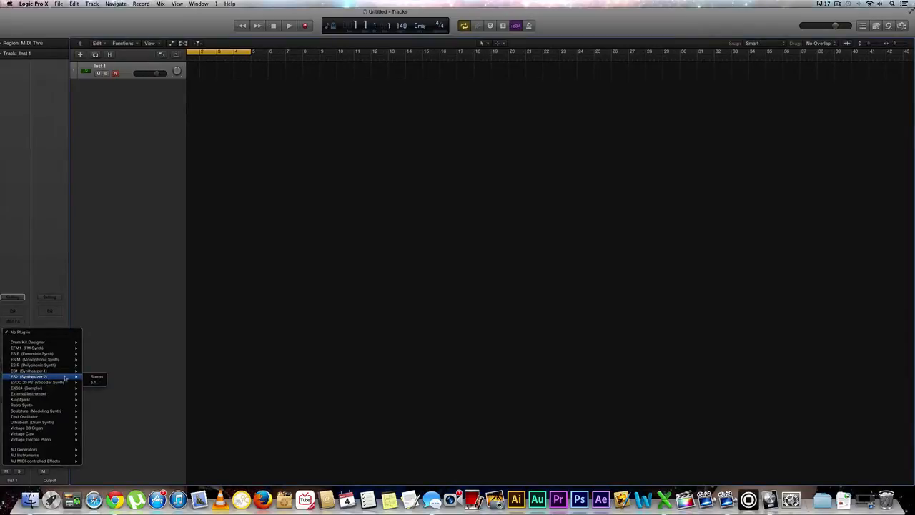
click(96, 376)
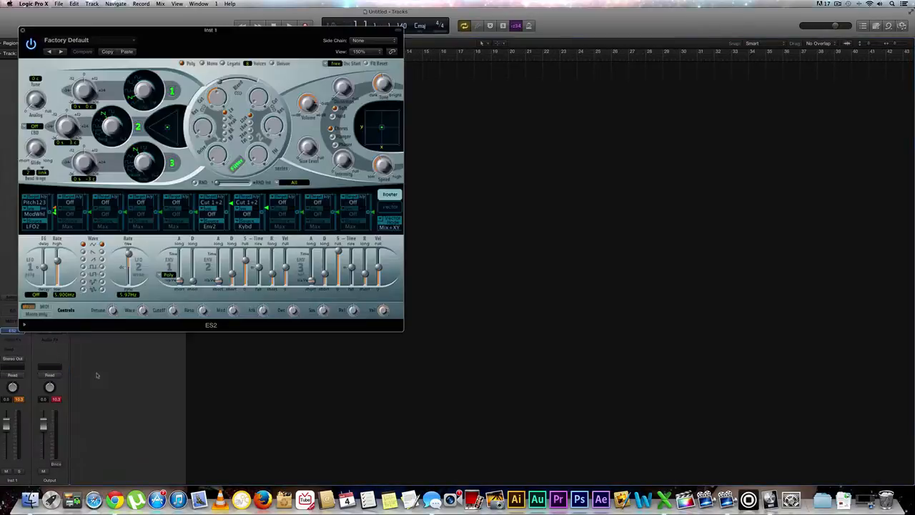
click(86, 40)
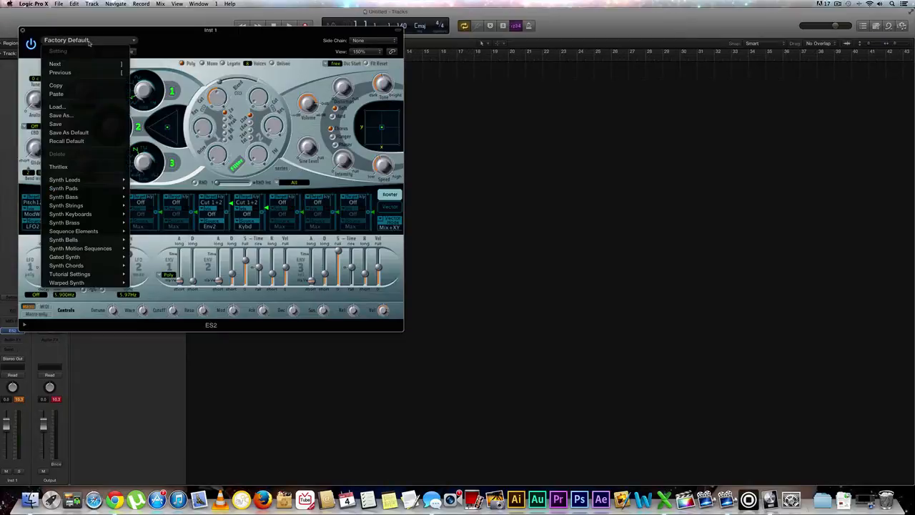
mouse_move(70, 274)
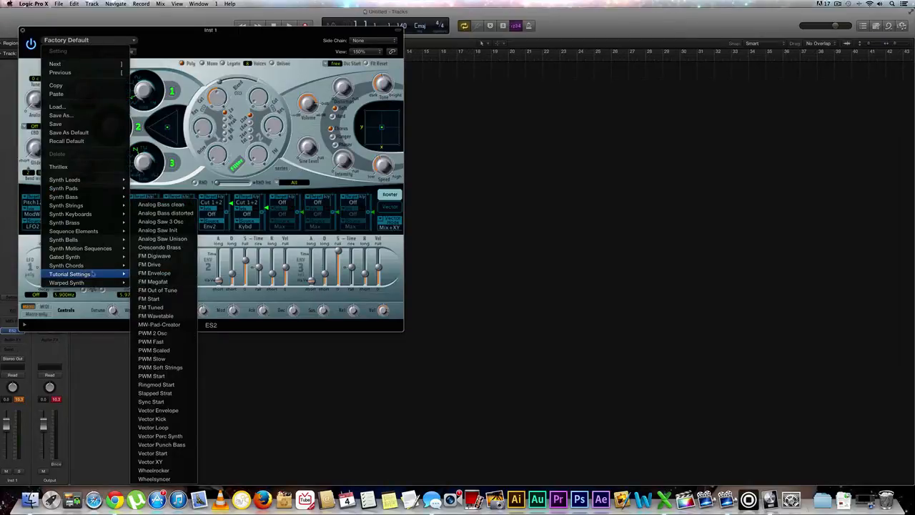
mouse_move(158, 229)
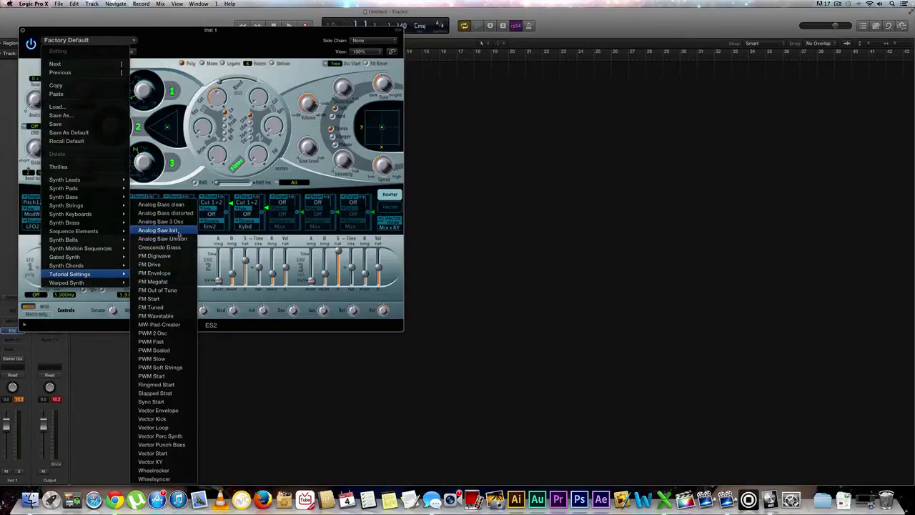
click(156, 230)
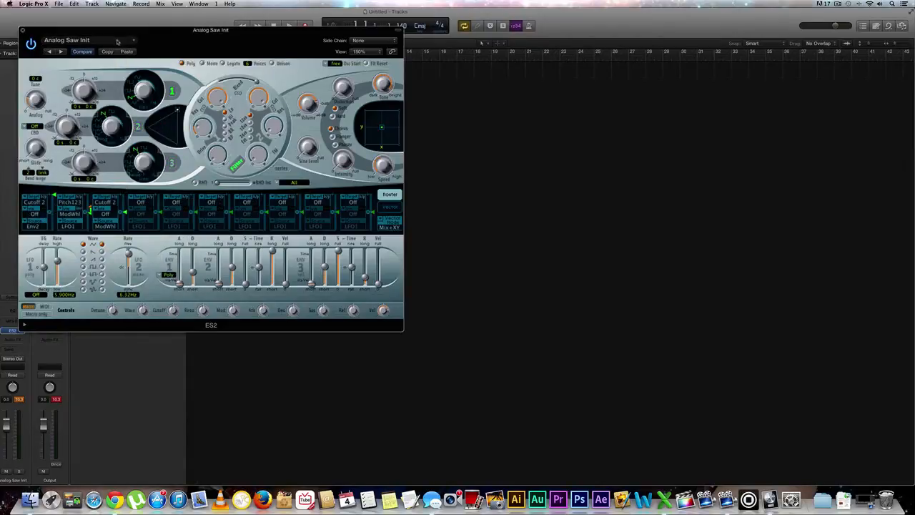
drag(211, 29, 379, 66)
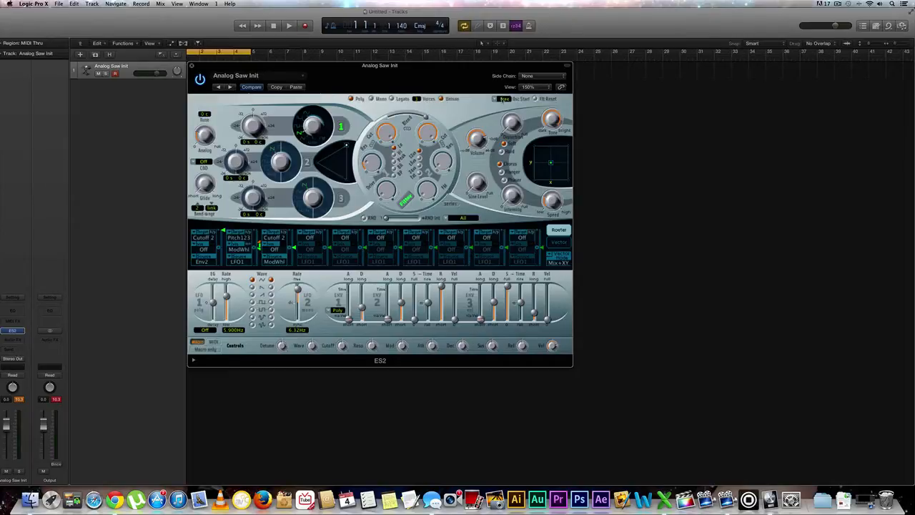
- Change the ES2 Osc Start mode from free to hard
click(500, 97)
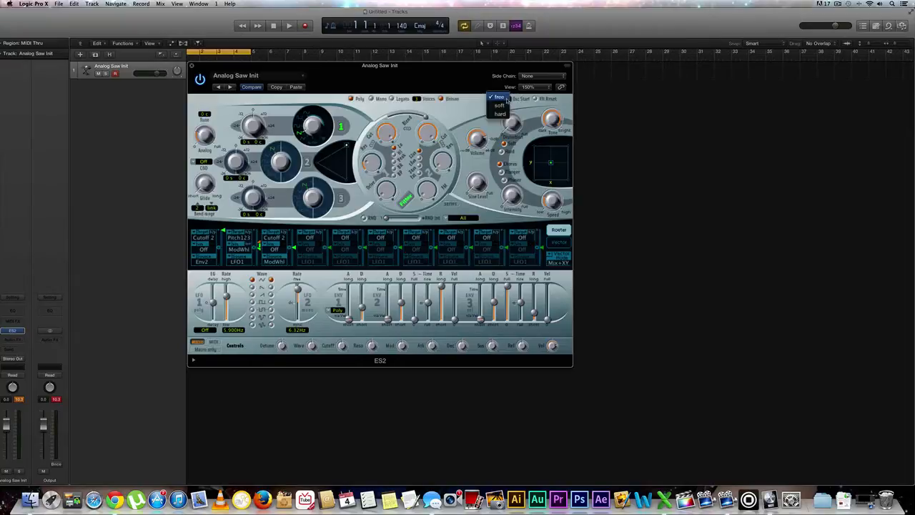
click(500, 115)
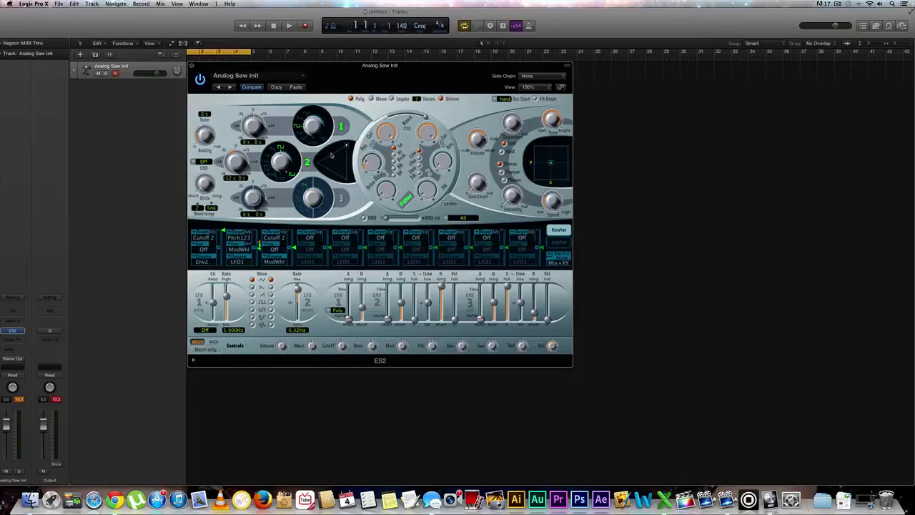
mouse_move(347, 147)
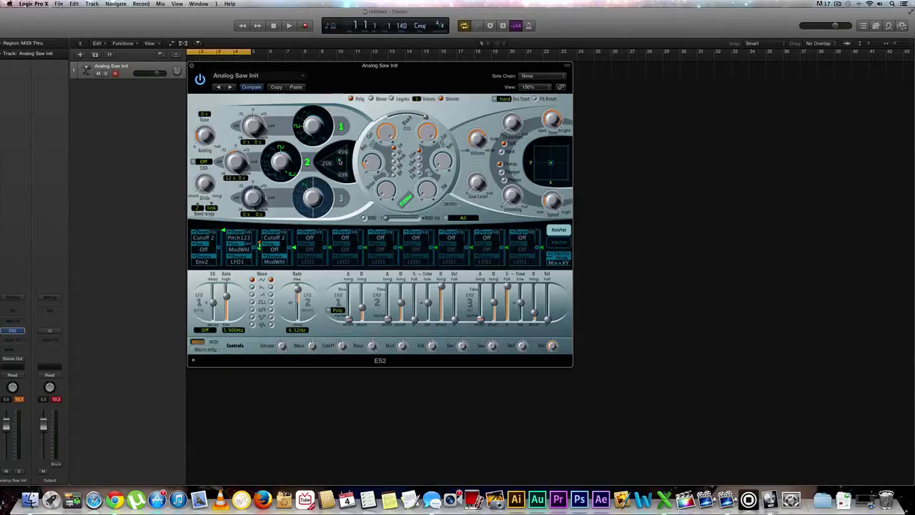
- Drag the Triangle mixer dot to rebalance oscillators 1, 2 and 3
drag(336, 161, 336, 151)
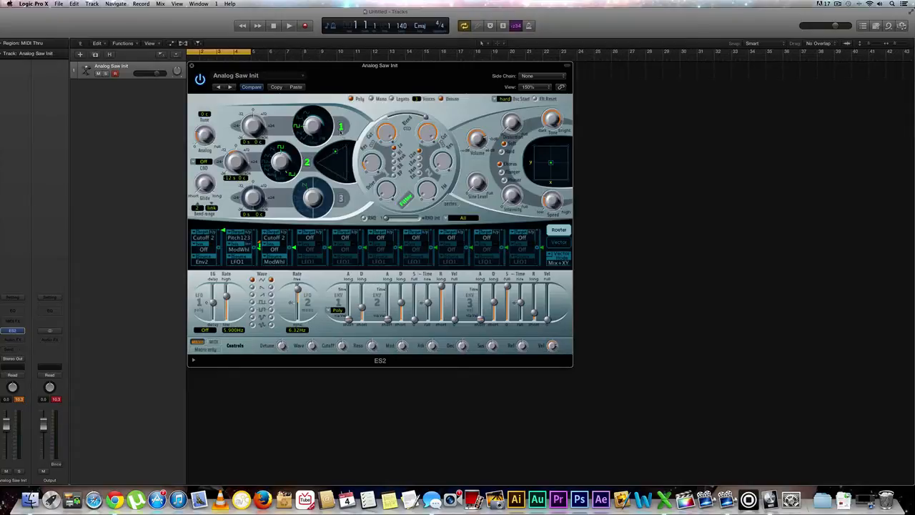
mouse_move(336, 152)
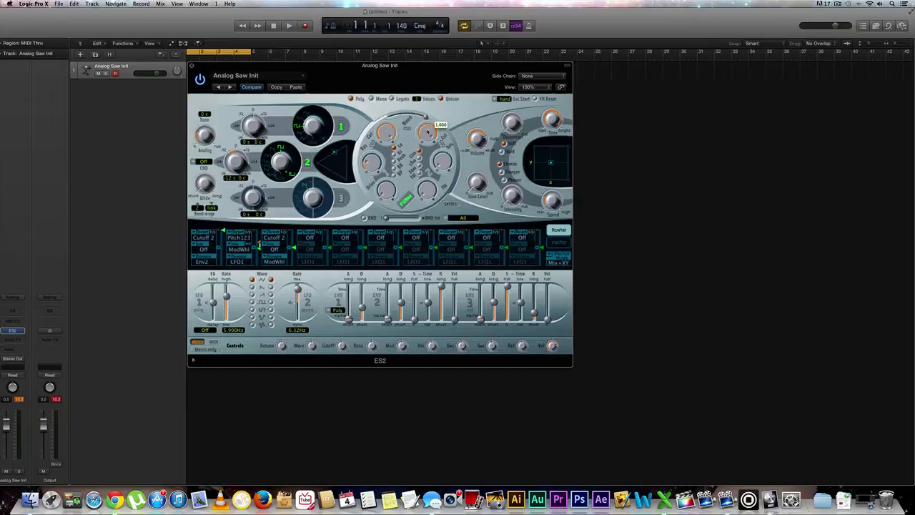
- Drag the Filter 2 Cutoff knob until it reads 1.000
drag(426, 133, 427, 139)
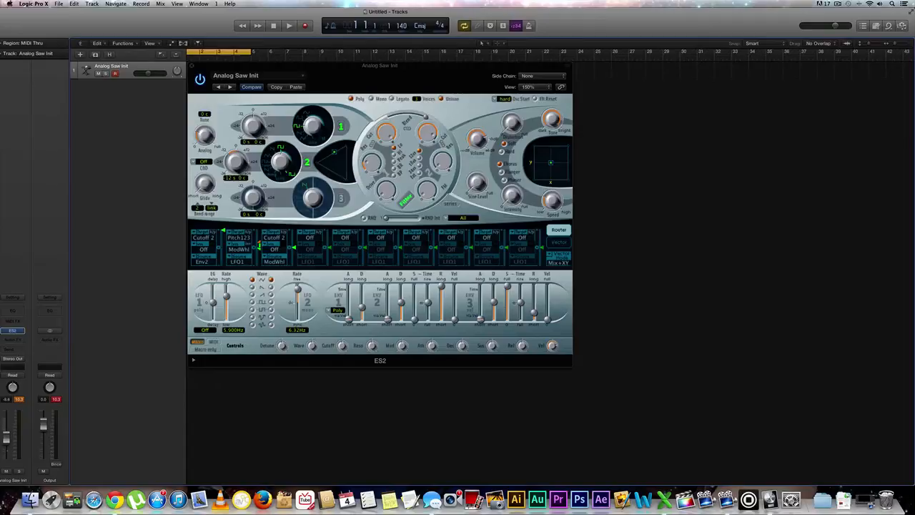
mouse_move(50, 348)
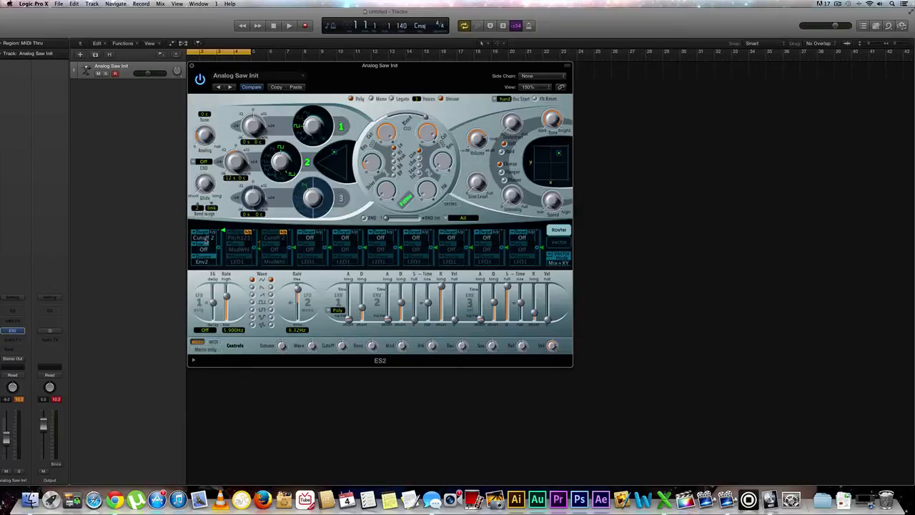
- Change the first Router slot's target from Cutoff 2 to Pitch 1
click(204, 236)
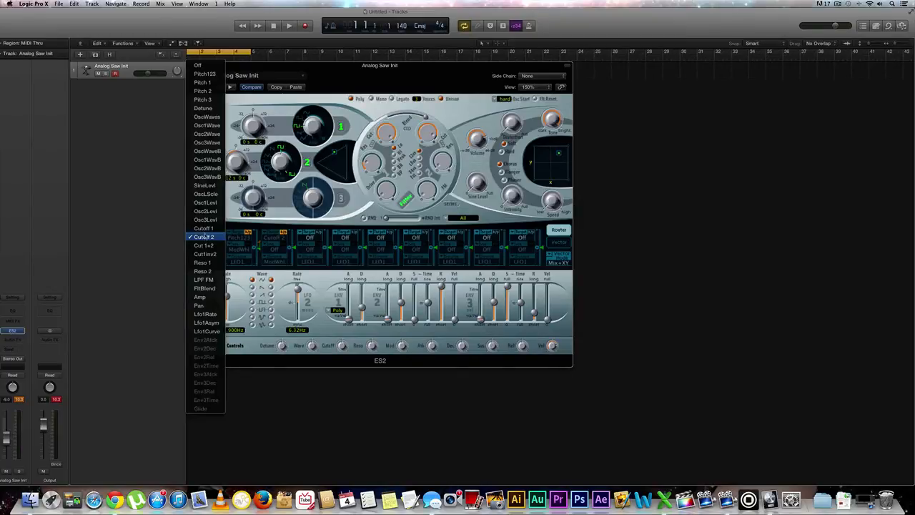
click(204, 236)
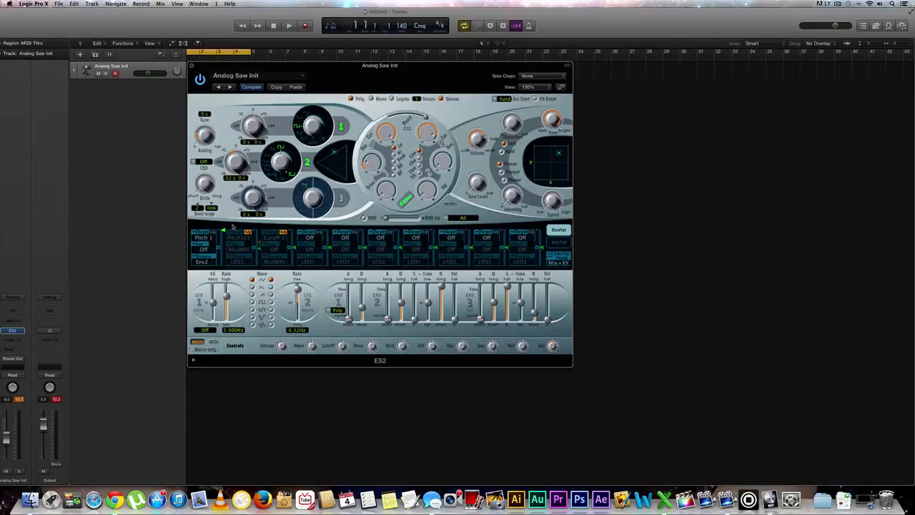
click(204, 236)
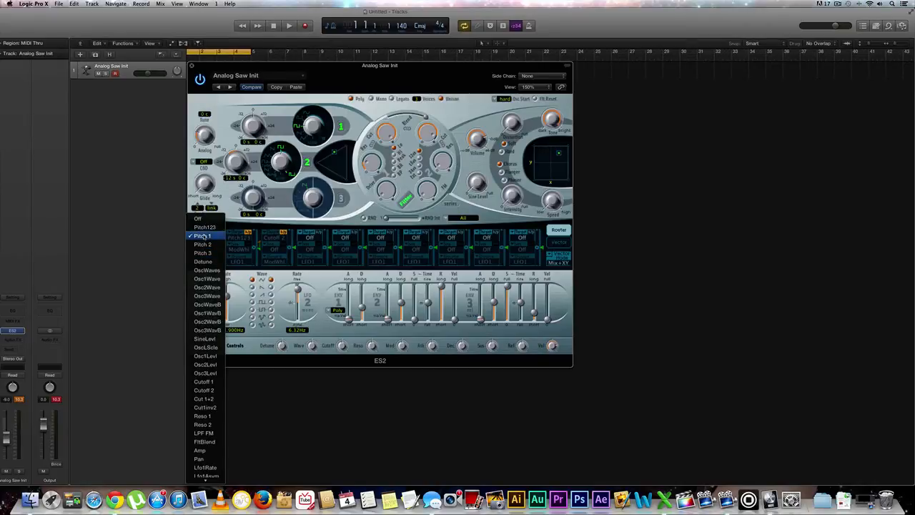
mouse_move(203, 228)
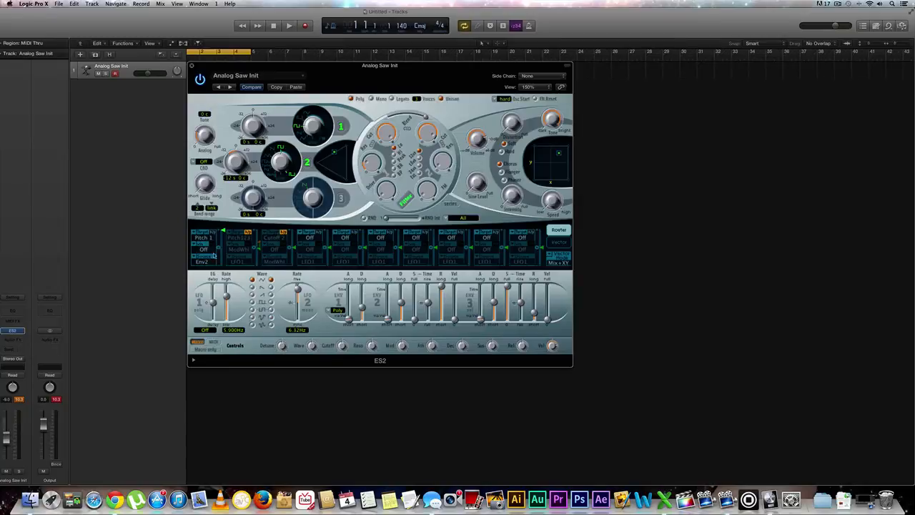
- Set the first Router slot's source to LFO1, replacing Env2
click(203, 261)
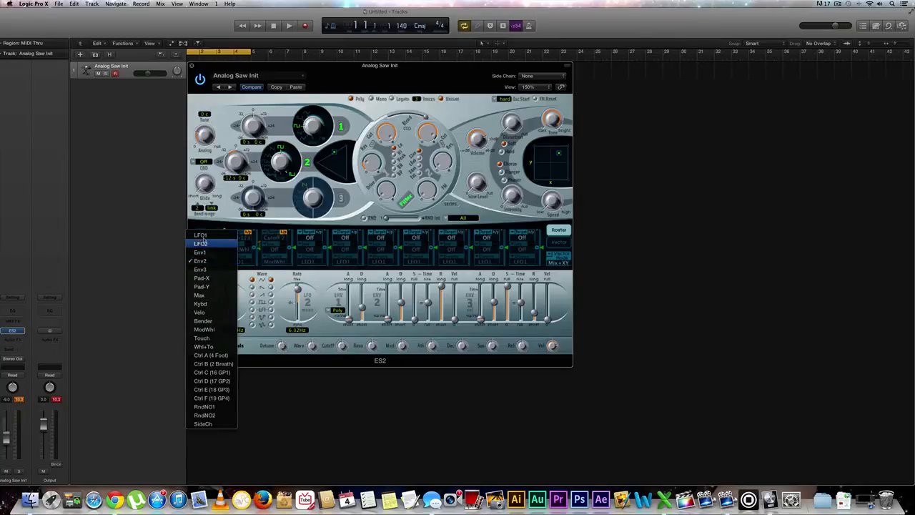
click(200, 235)
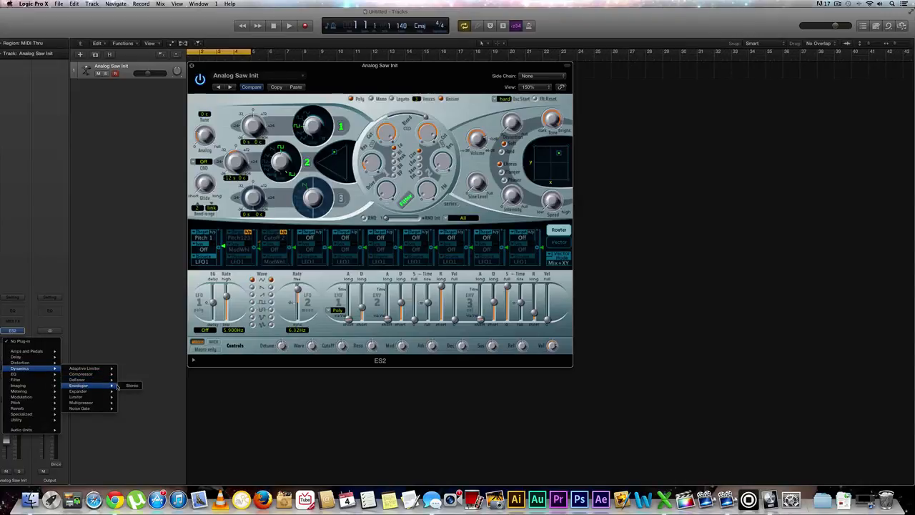
- Insert a stereo Enveloper on the ES2 channel and close both plug-in windows
click(132, 385)
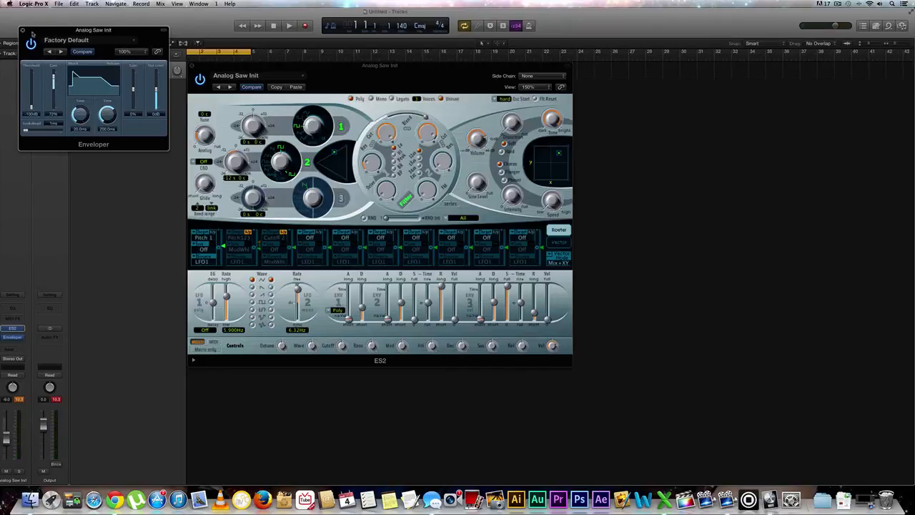
click(22, 30)
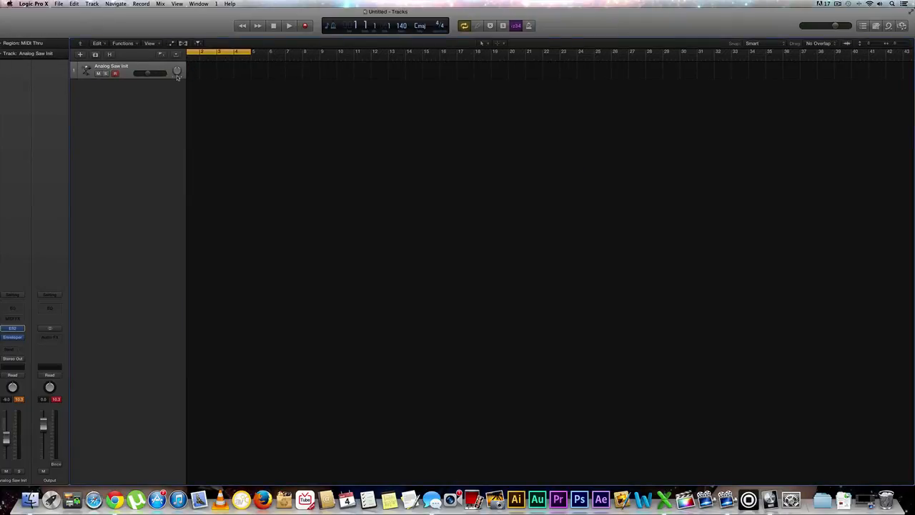
mouse_move(193, 107)
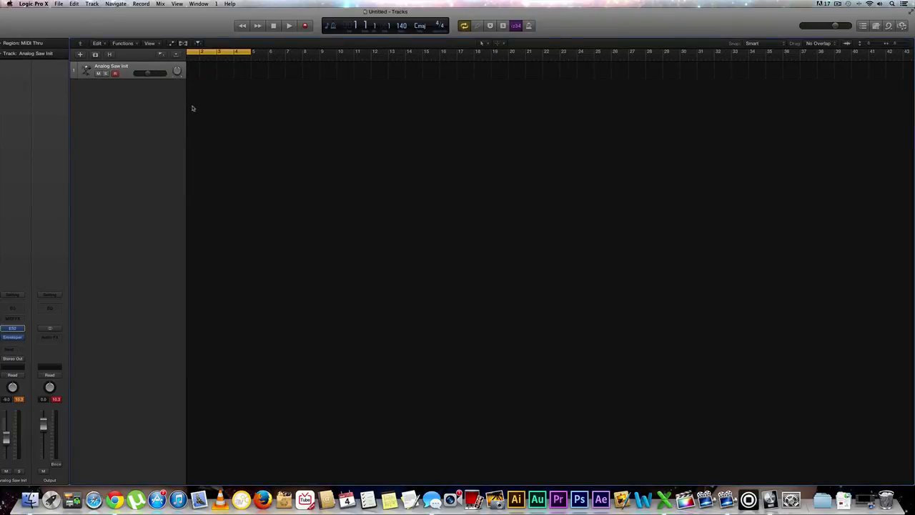